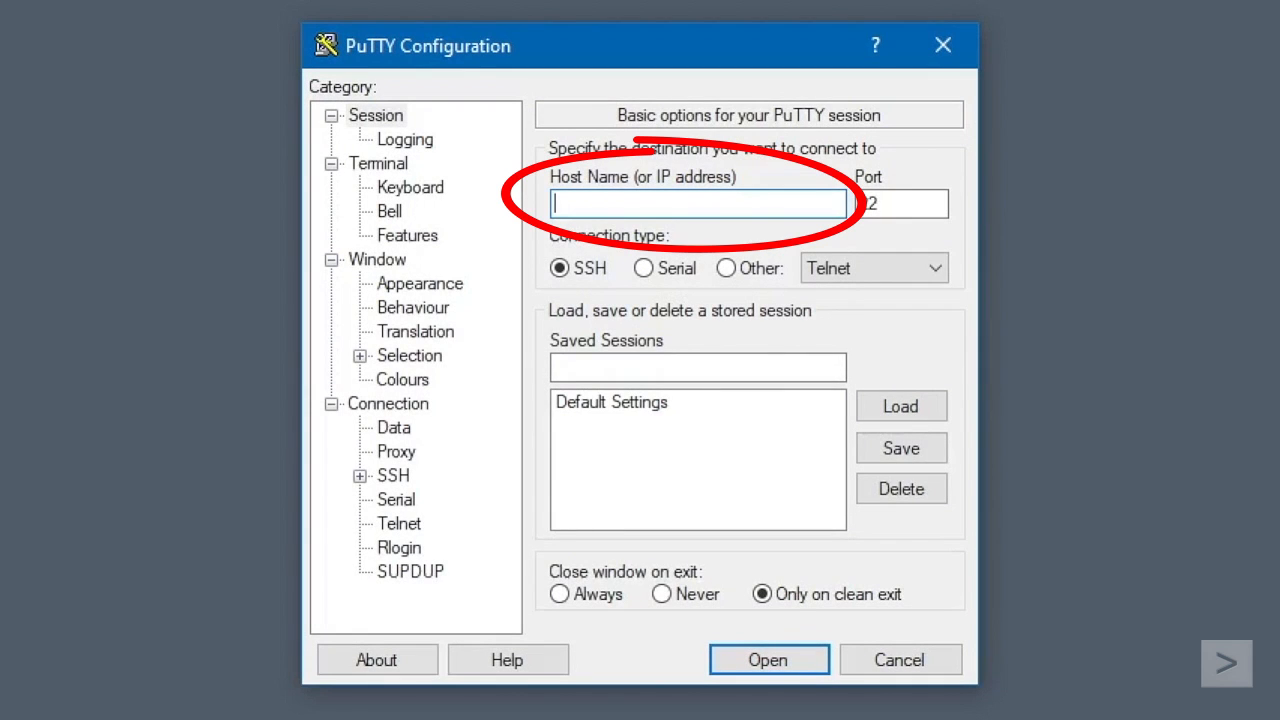
Enter 3.143.110.14 as the host name, keeping SSH on port 22.
type("3.")
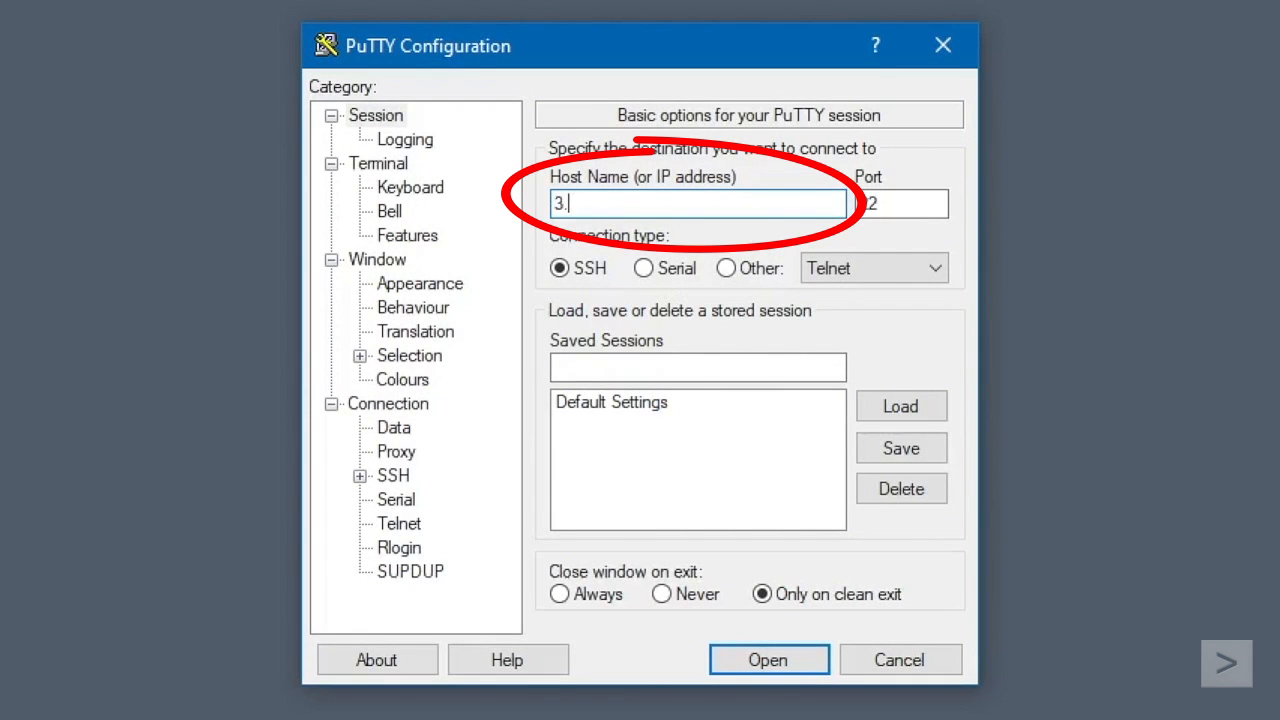
type("143.")
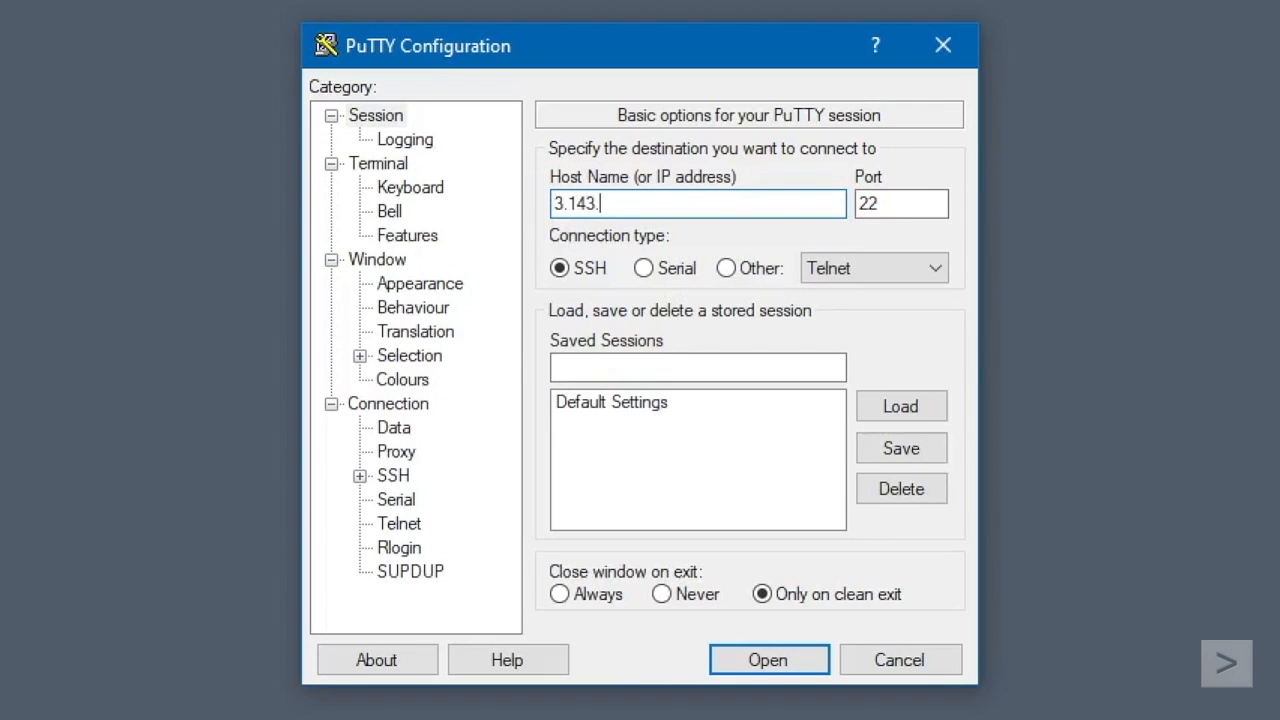
type("110.")
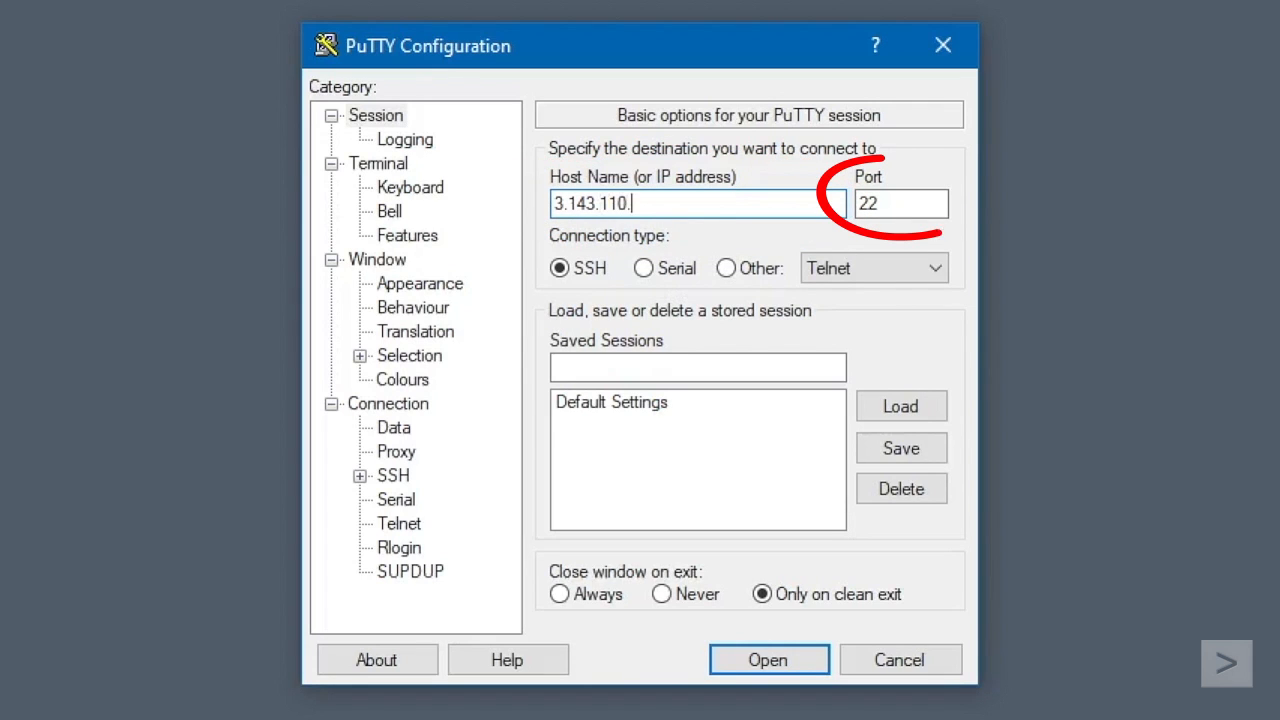
type("14")
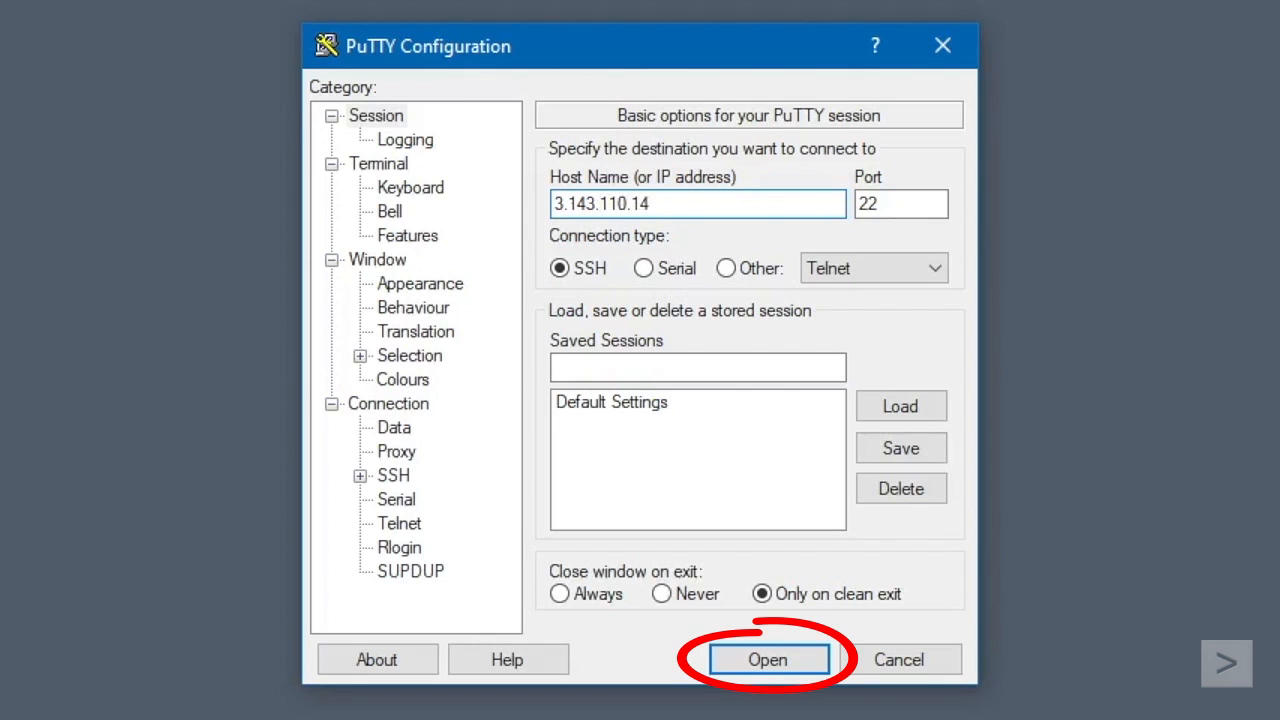
Open the connection and accept the server's host key in the security alert.
left_click(767, 659)
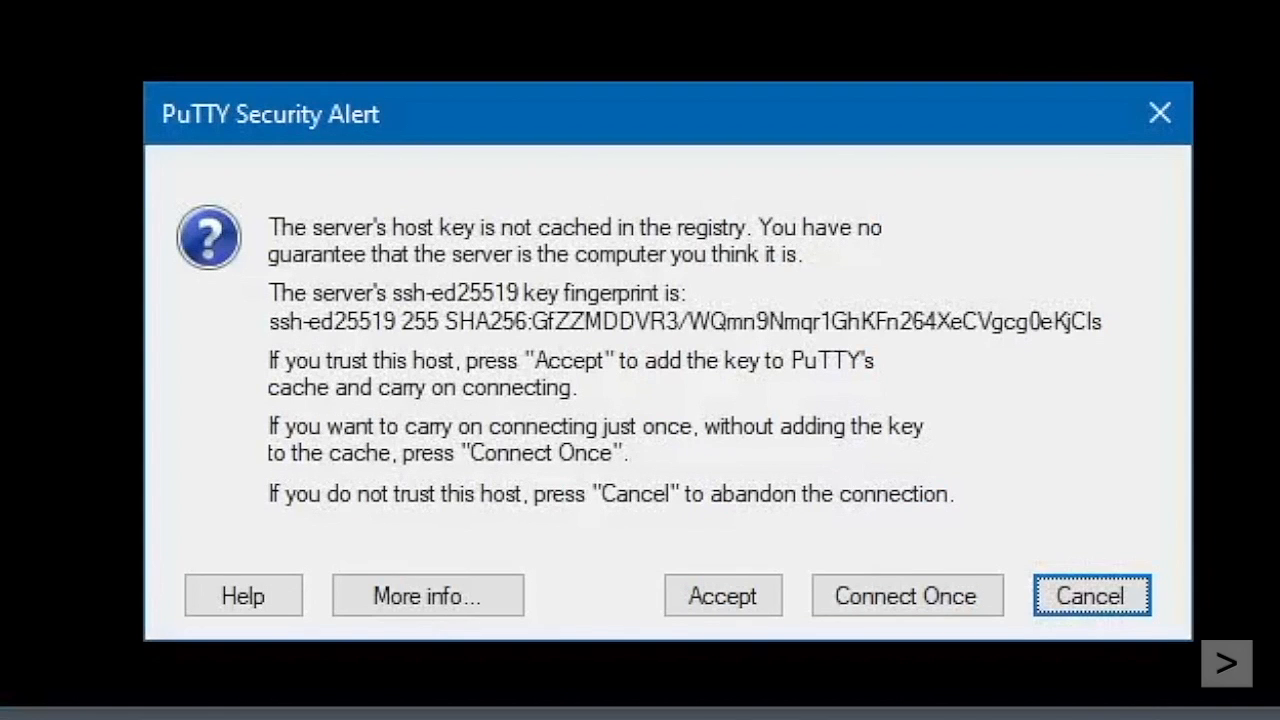
mouse_move(940, 683)
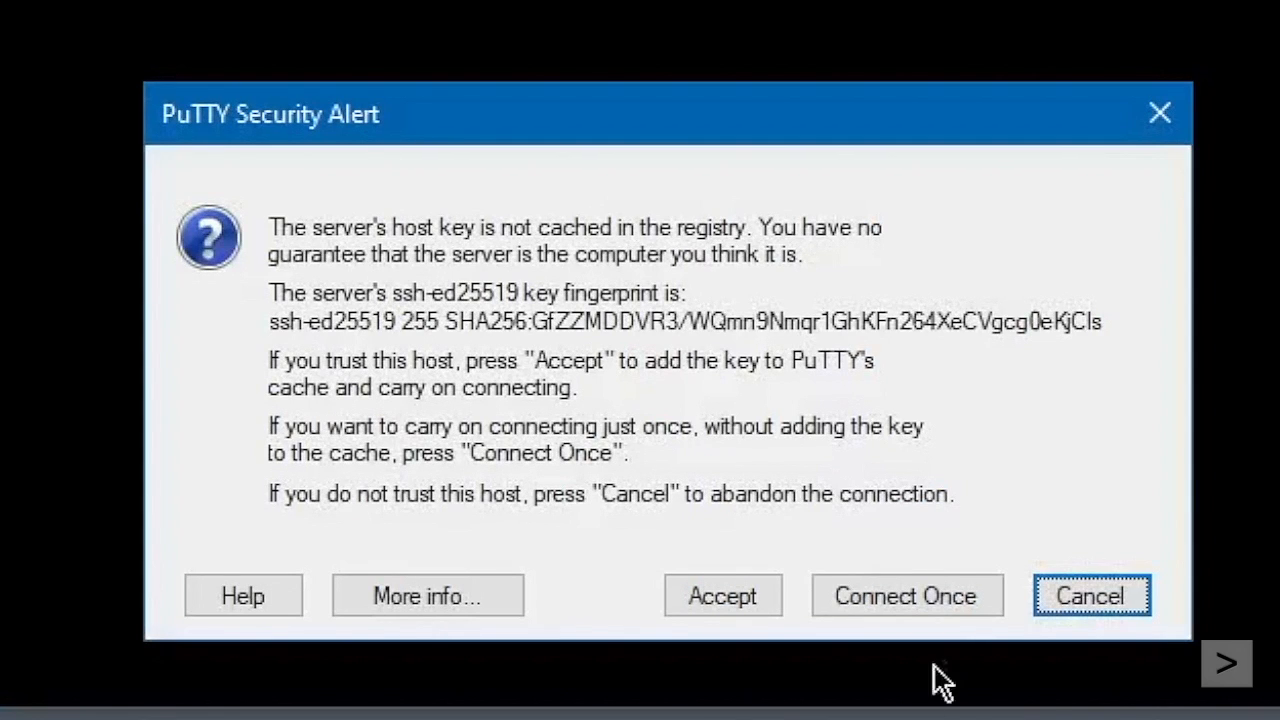
left_click(722, 595)
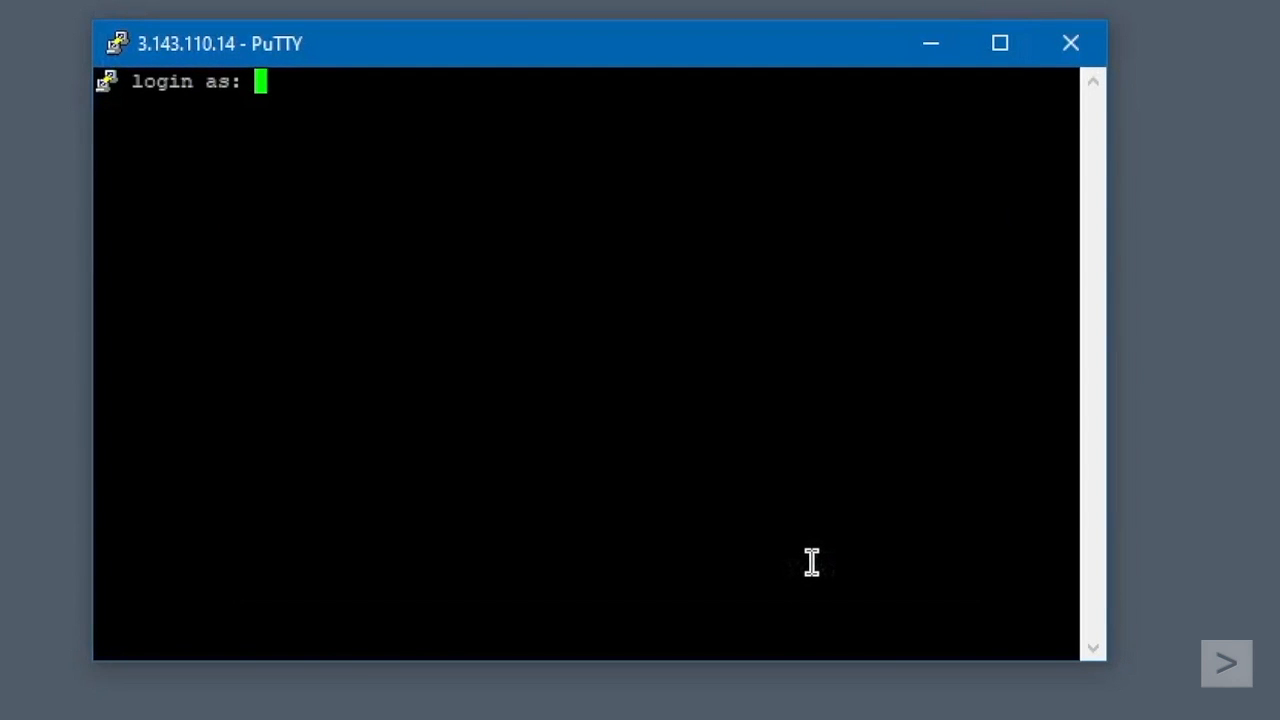
Log in as splunkSSH and submit the password to reach the shell.
type("splun")
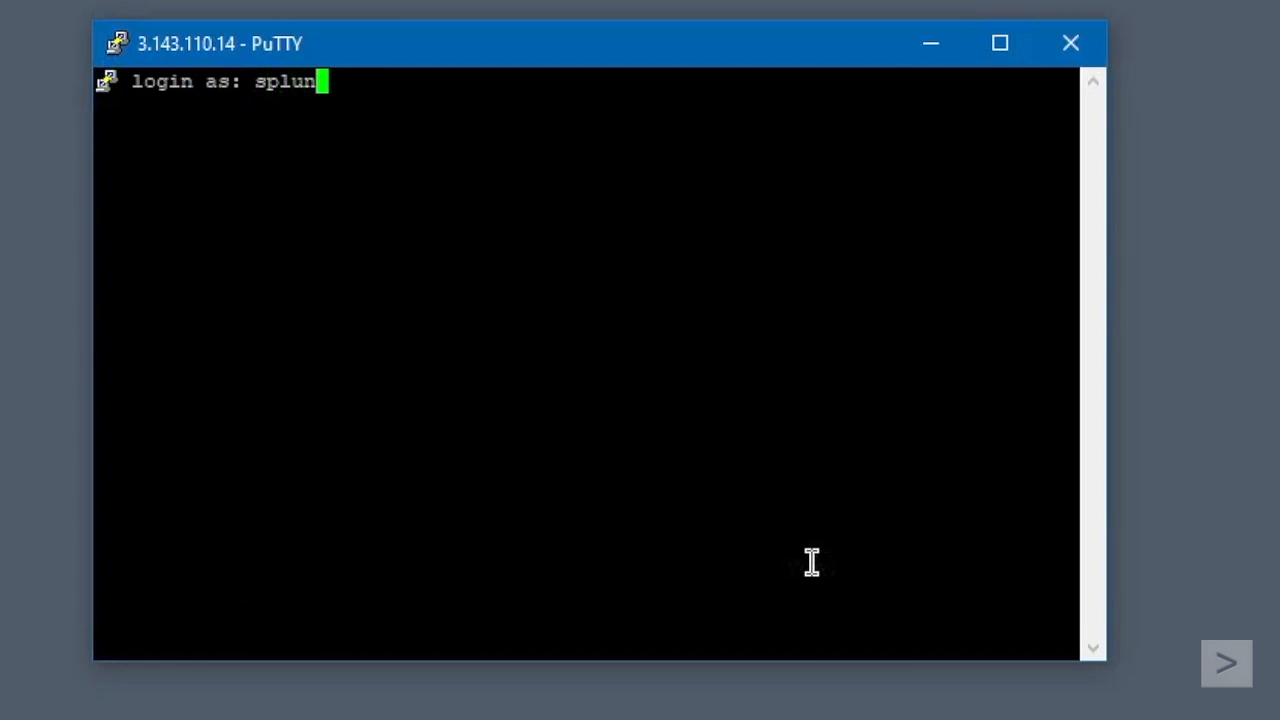
type("kSSH")
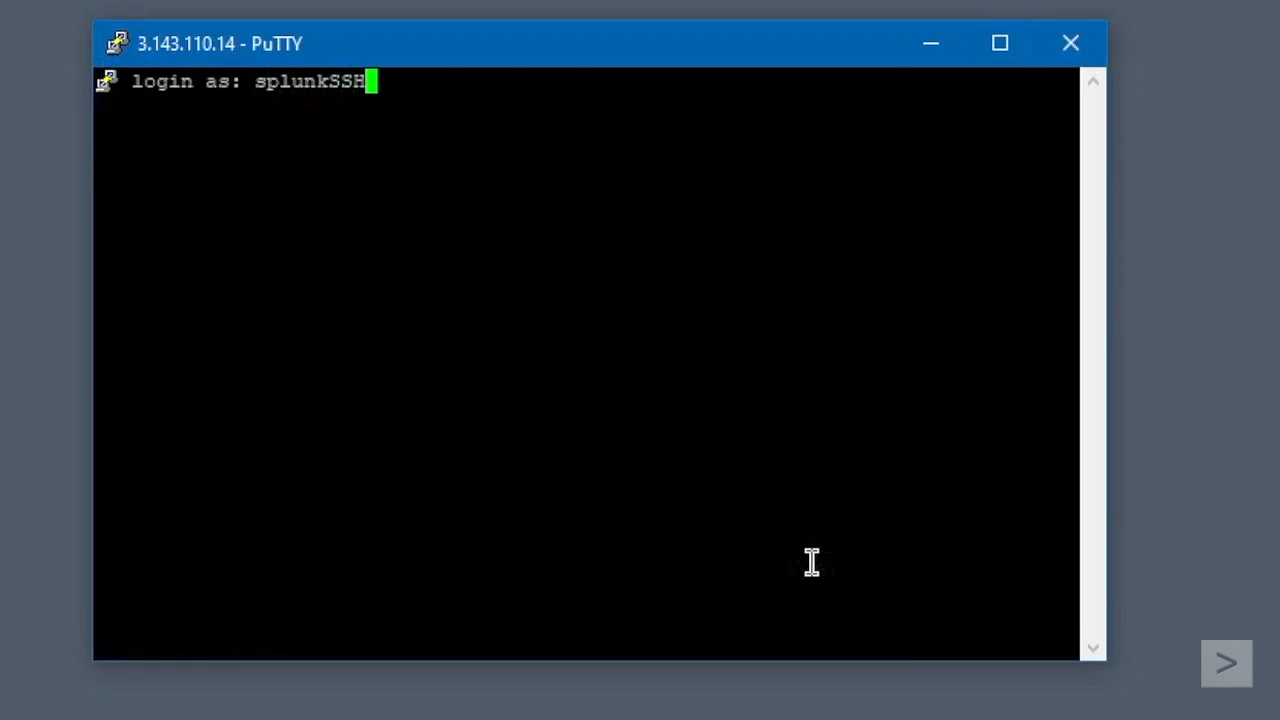
key("Return")
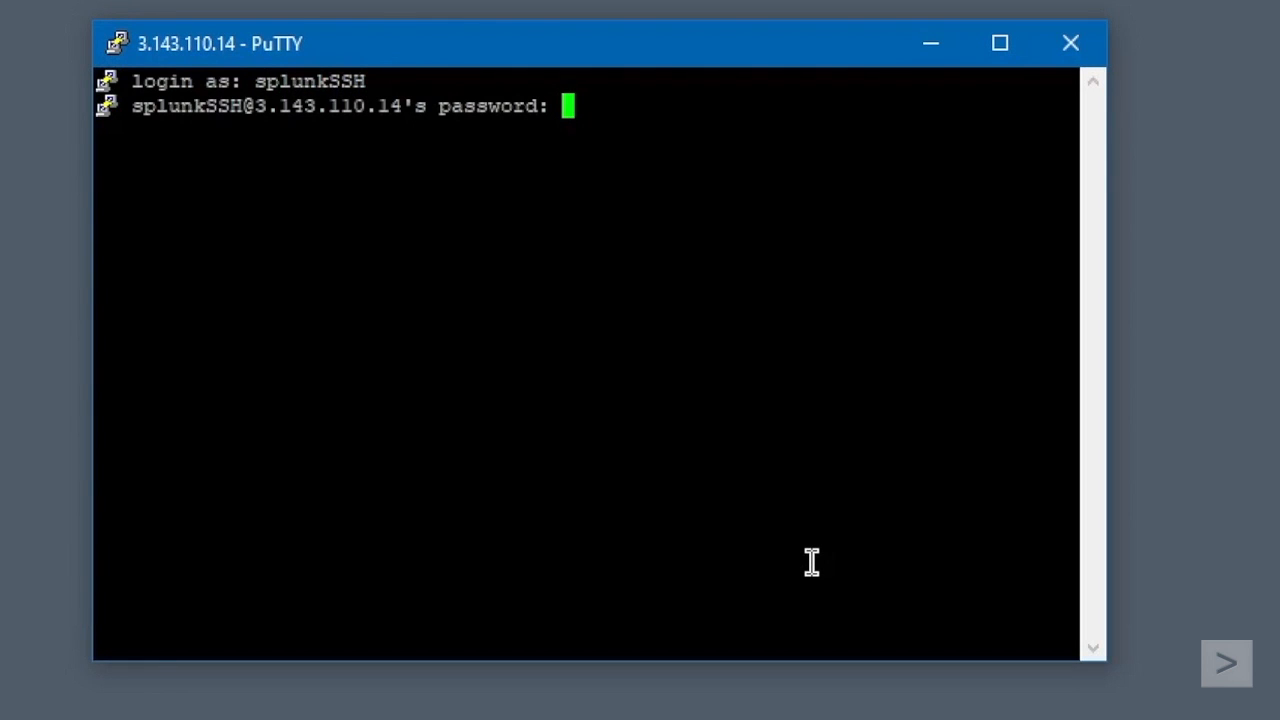
key("Return")
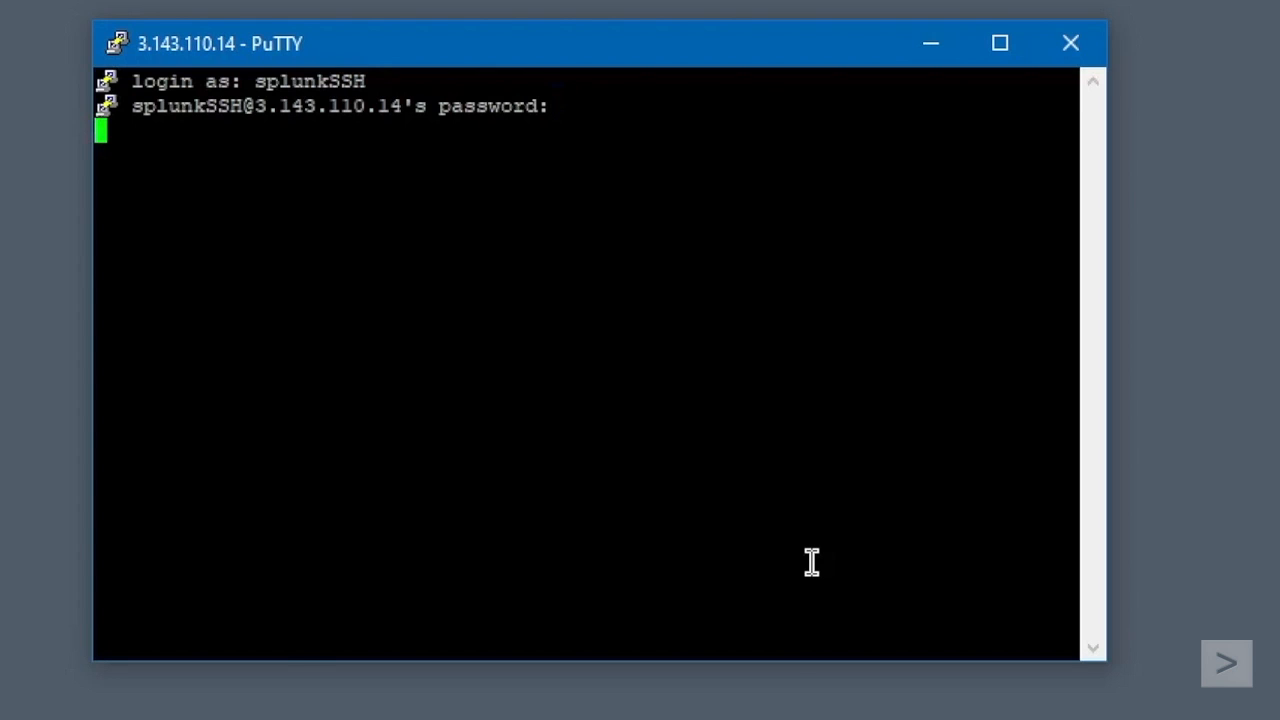
key("Return")
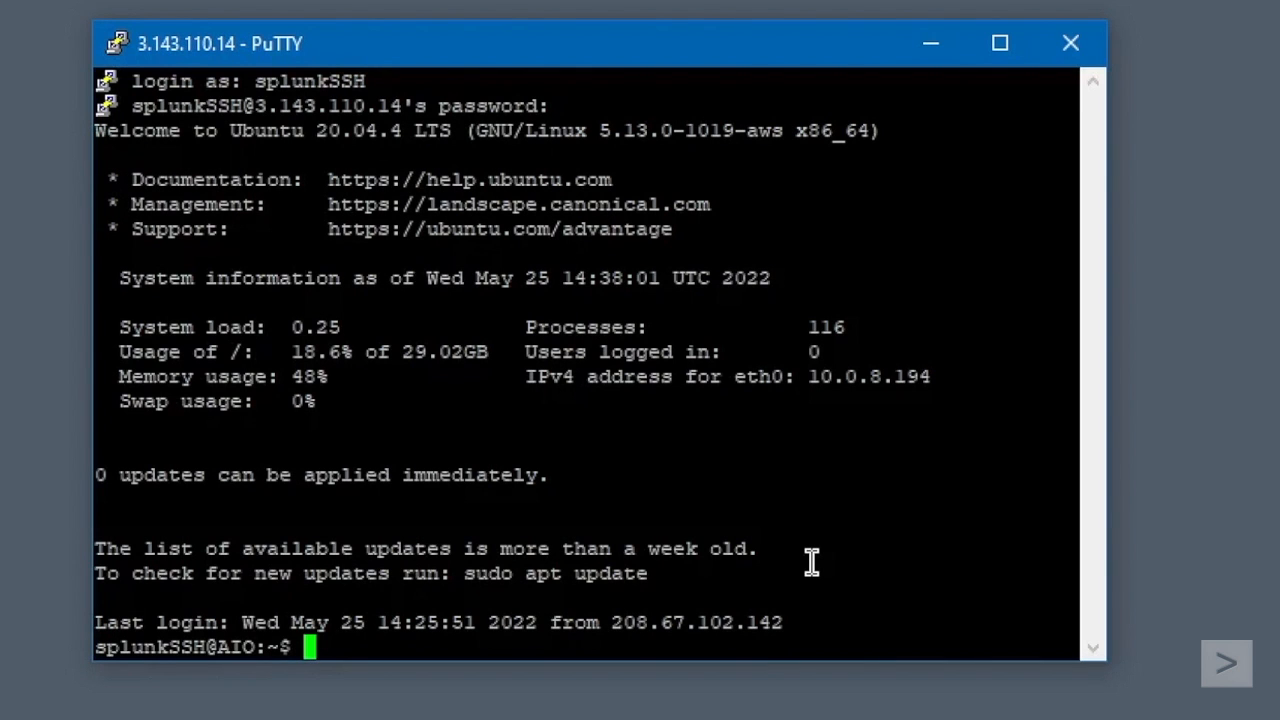
mouse_move(895, 710)
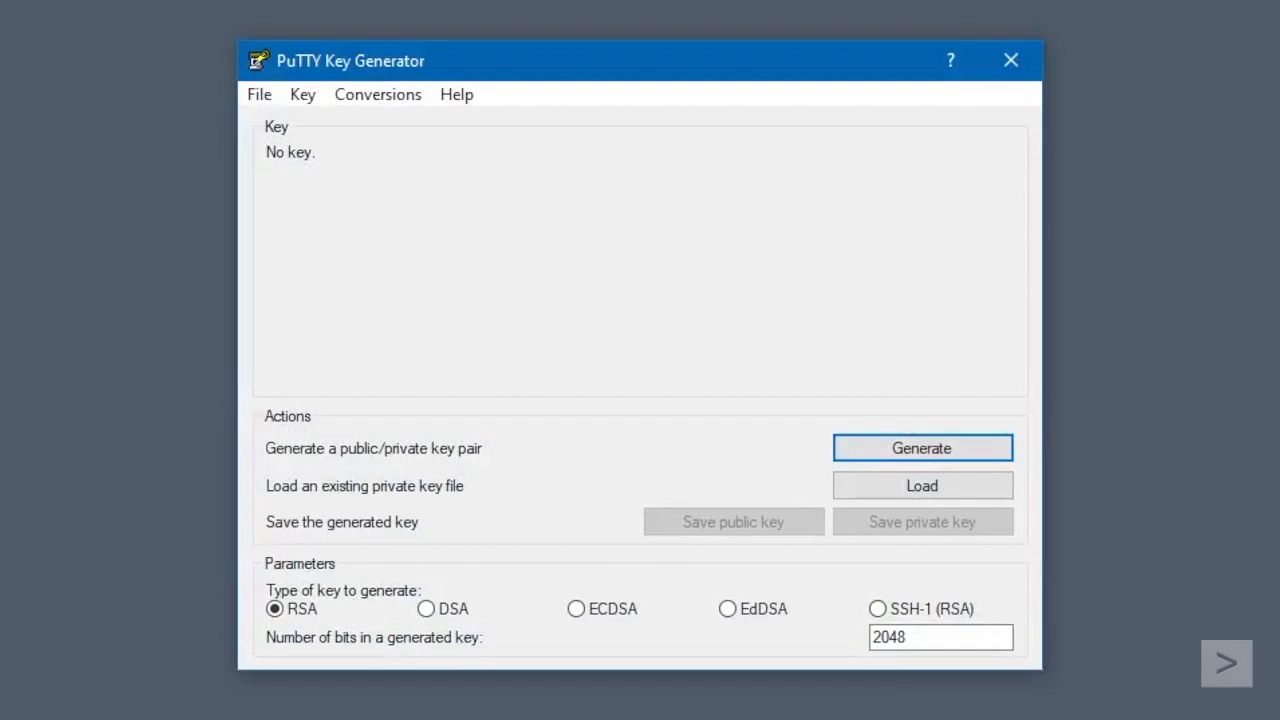
mouse_move(934, 528)
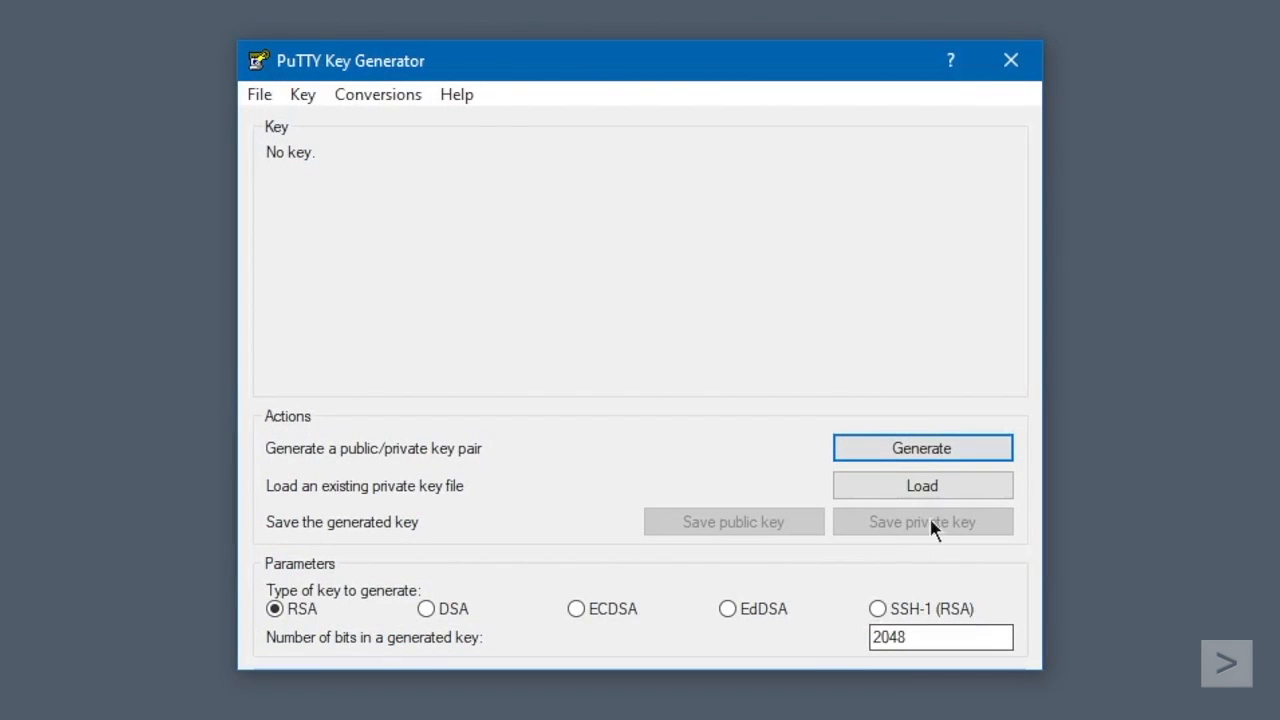
Load MOD_LABD_AMI_BUILDER.pem from the Desktop using the All Files filter.
left_click(921, 485)
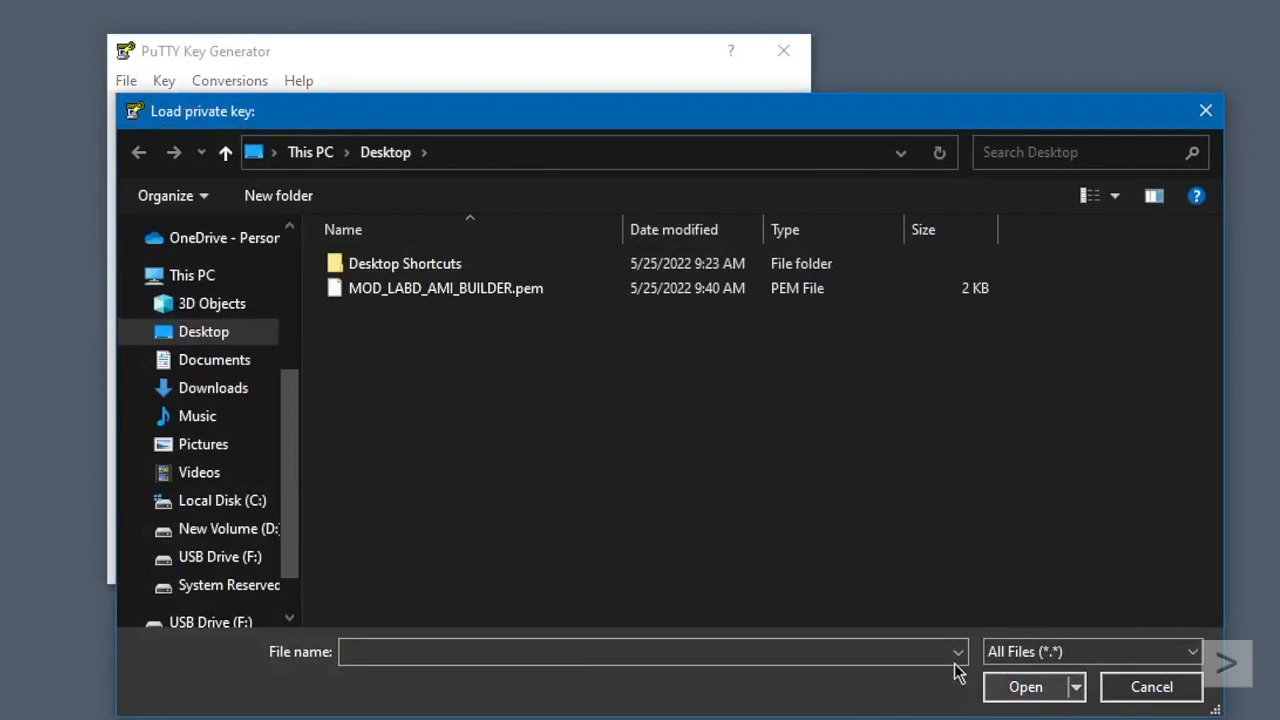
left_click(446, 288)
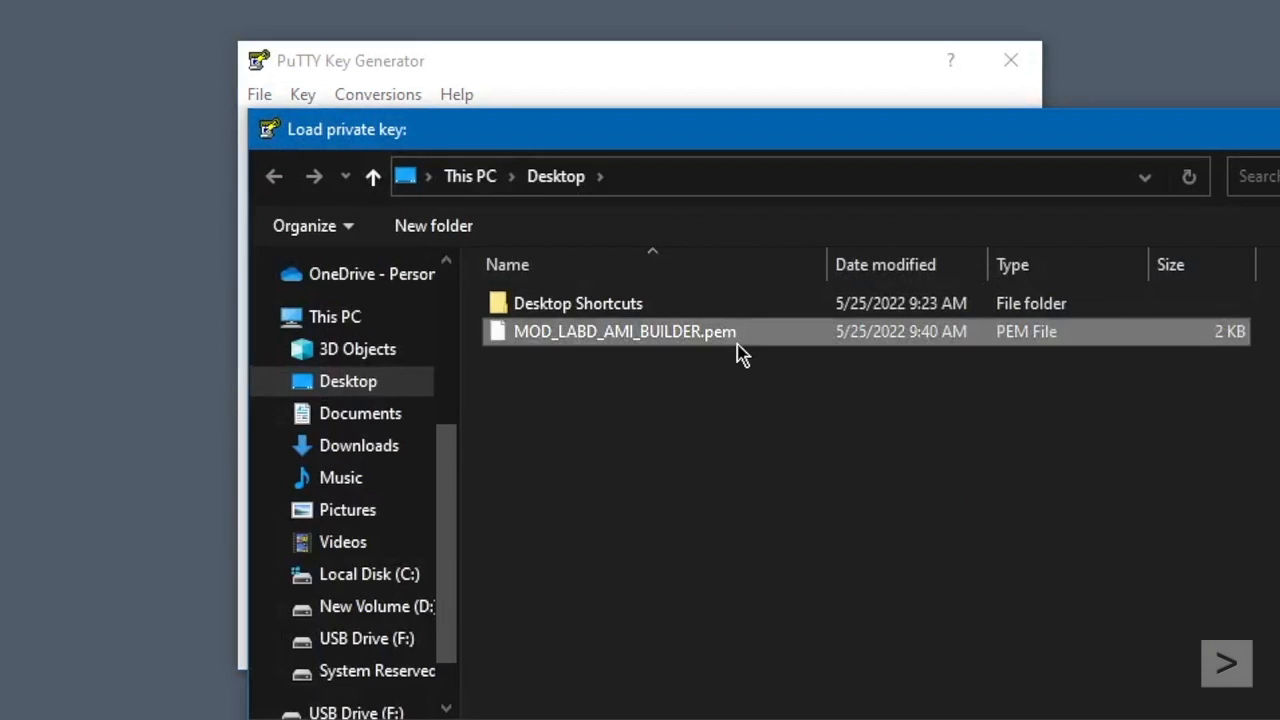
double_click(624, 331)
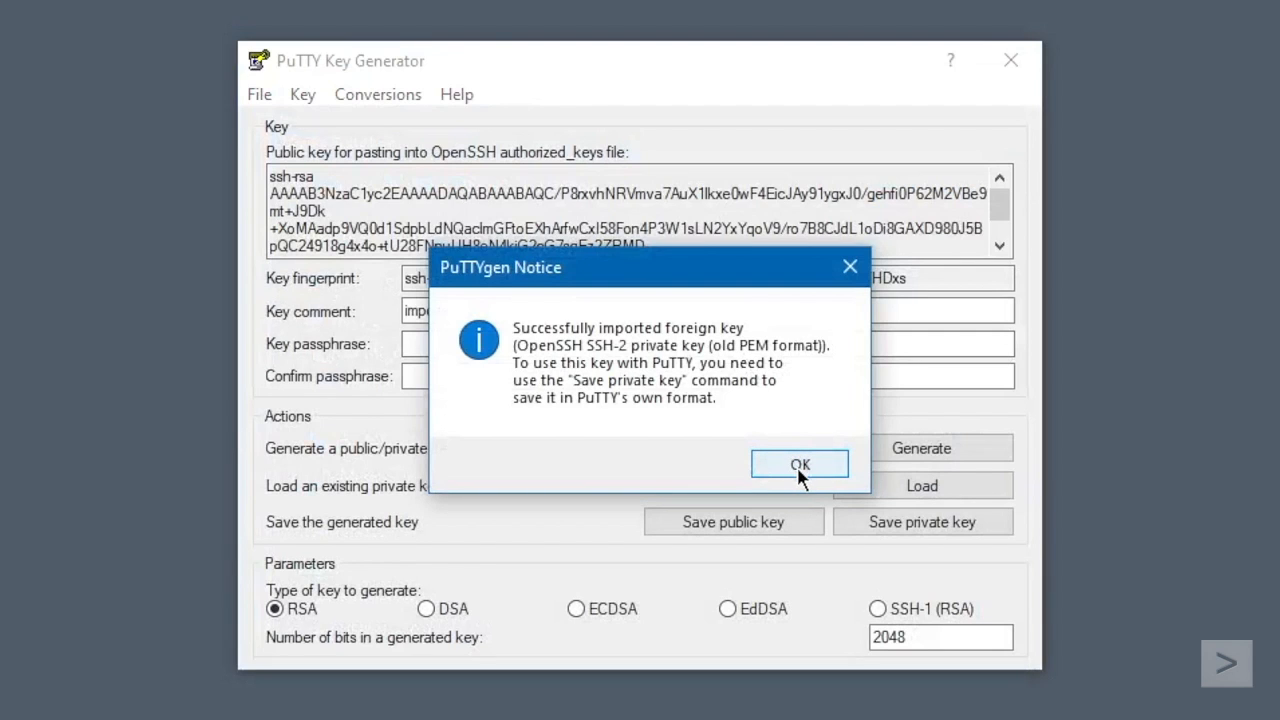
Save the key without passphrase as SplunkLabConnection on the Desktop and close PuTTYgen.
left_click(799, 463)
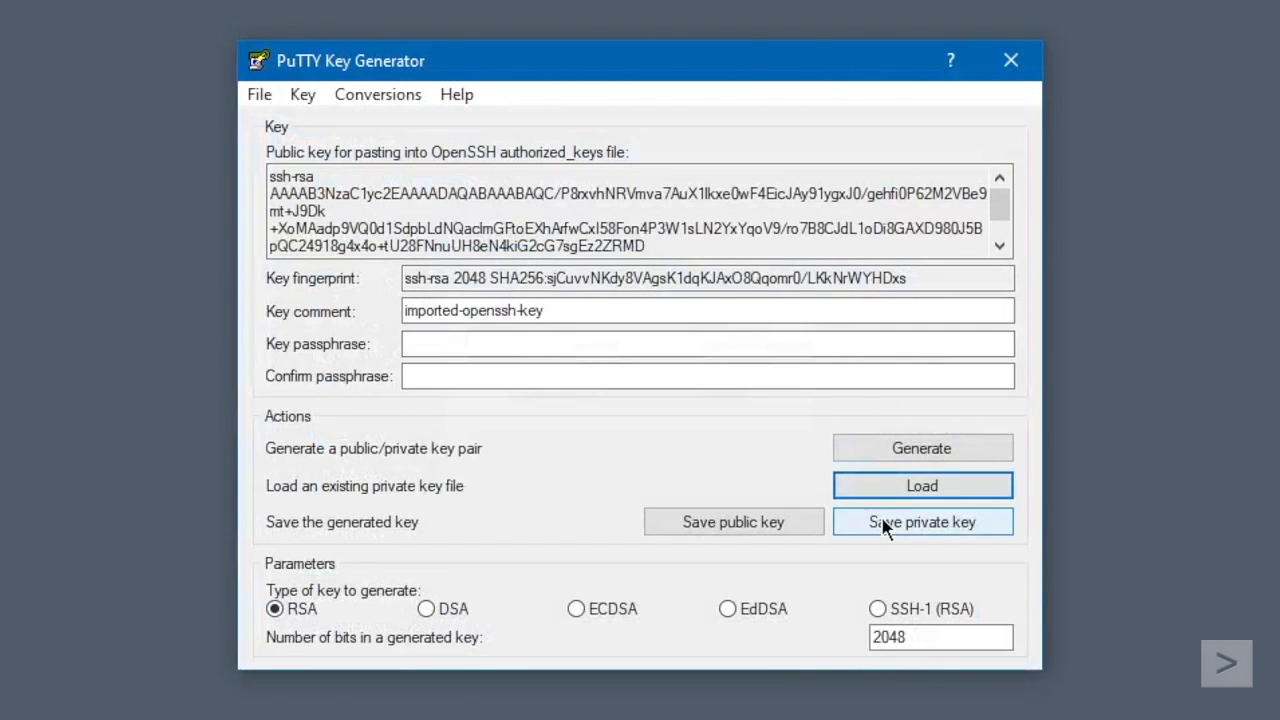
left_click(921, 521)
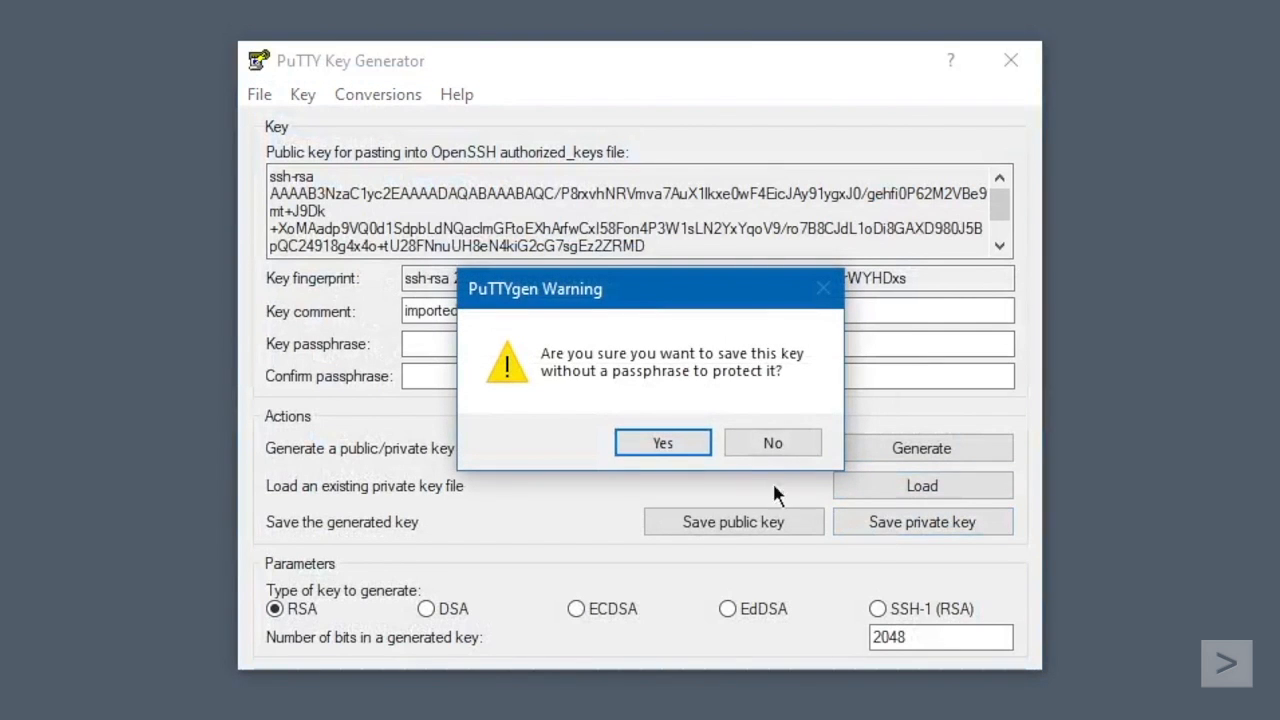
left_click(662, 442)
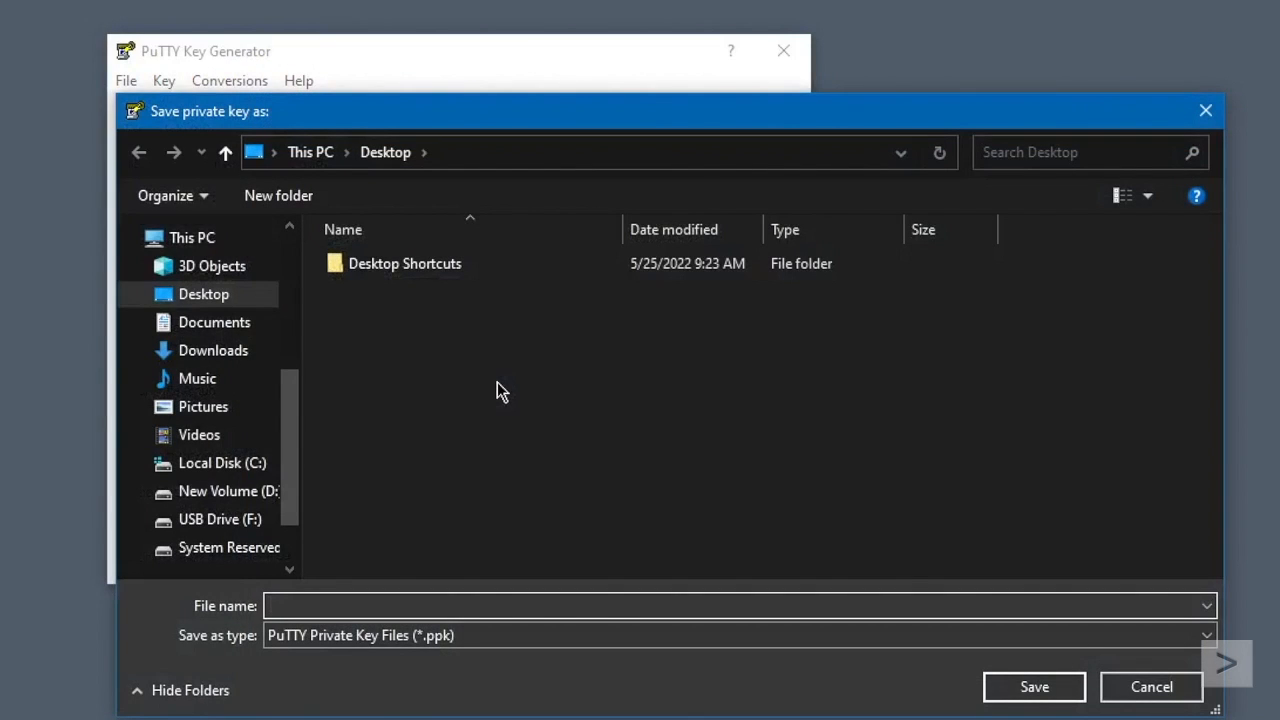
type("SplunkL")
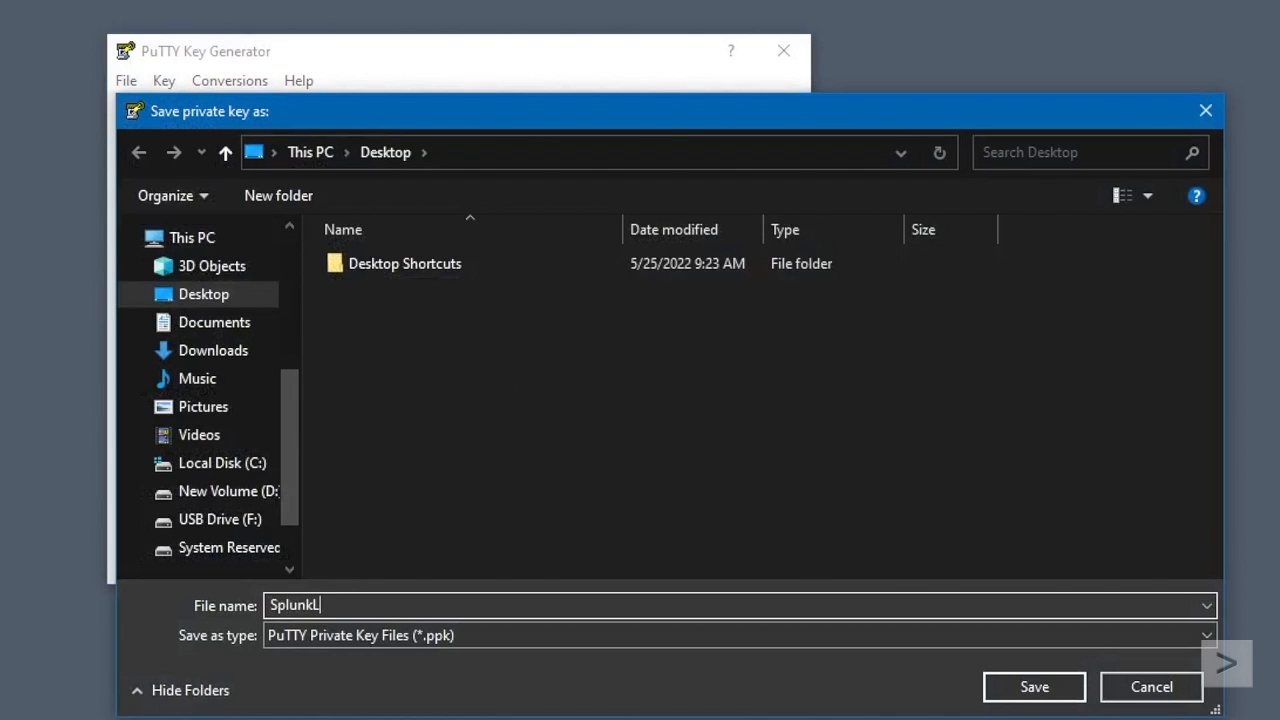
type("abConnection")
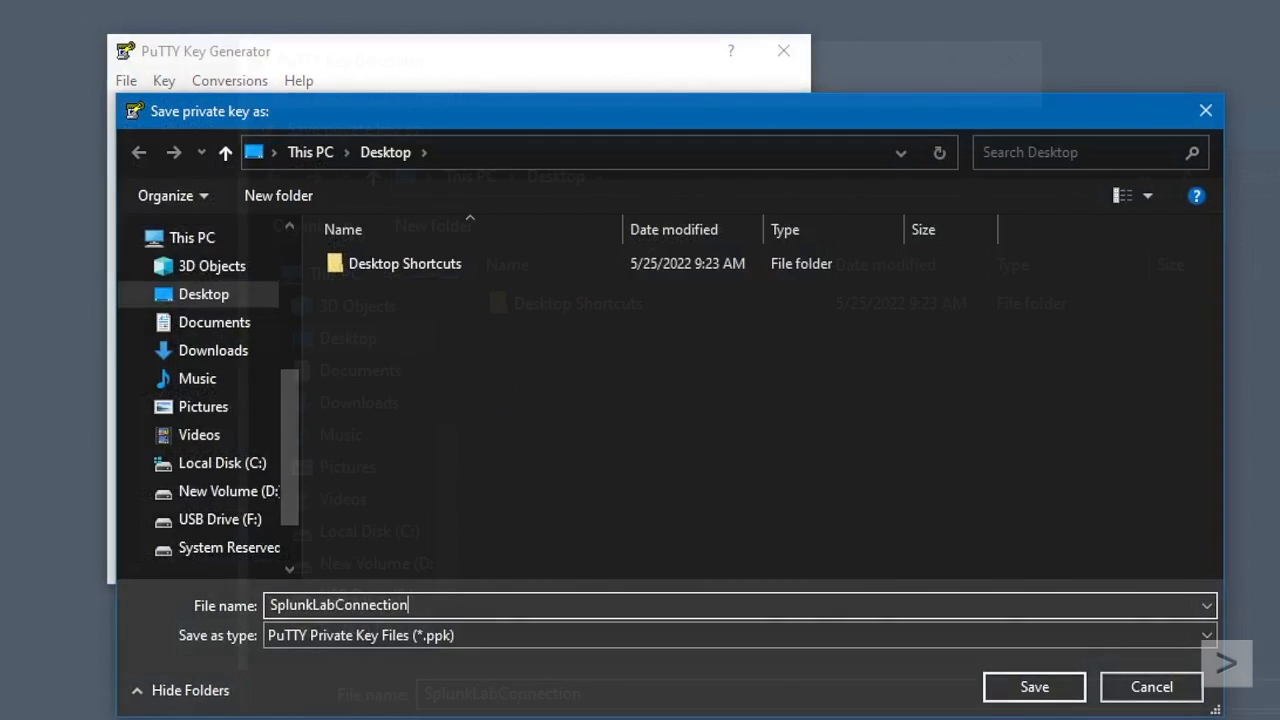
left_click(1033, 687)
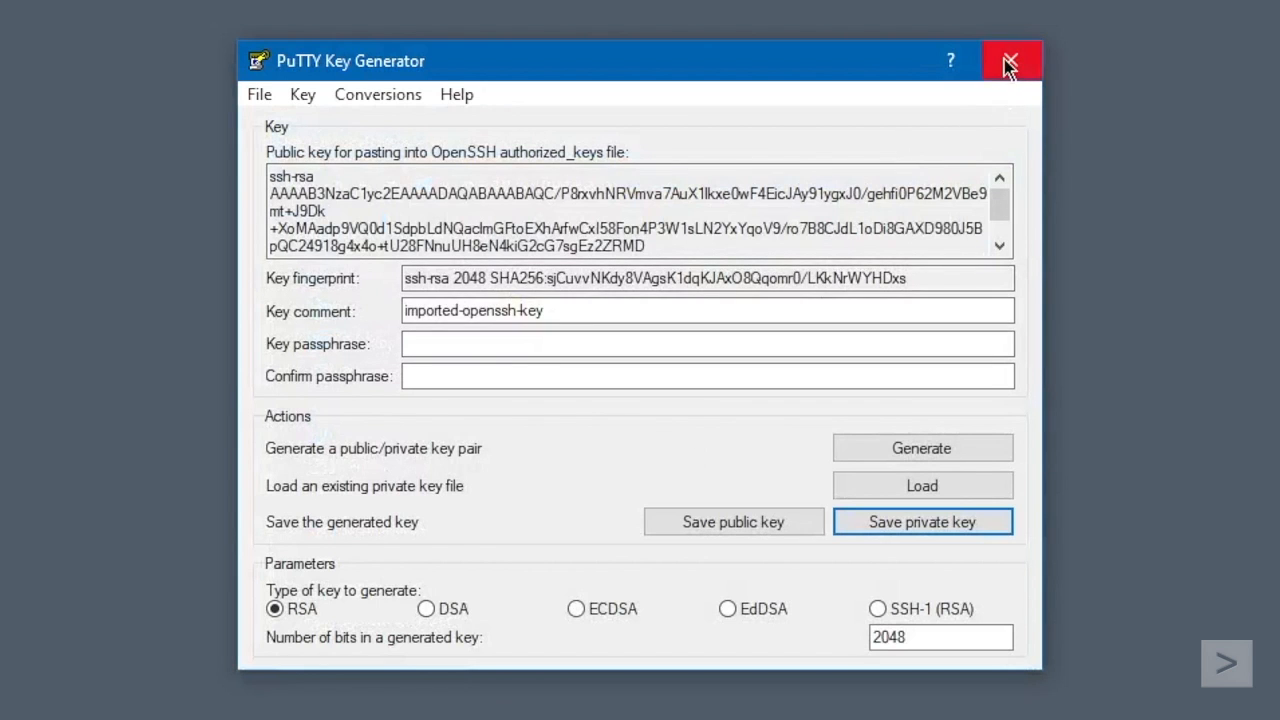
left_click(1010, 61)
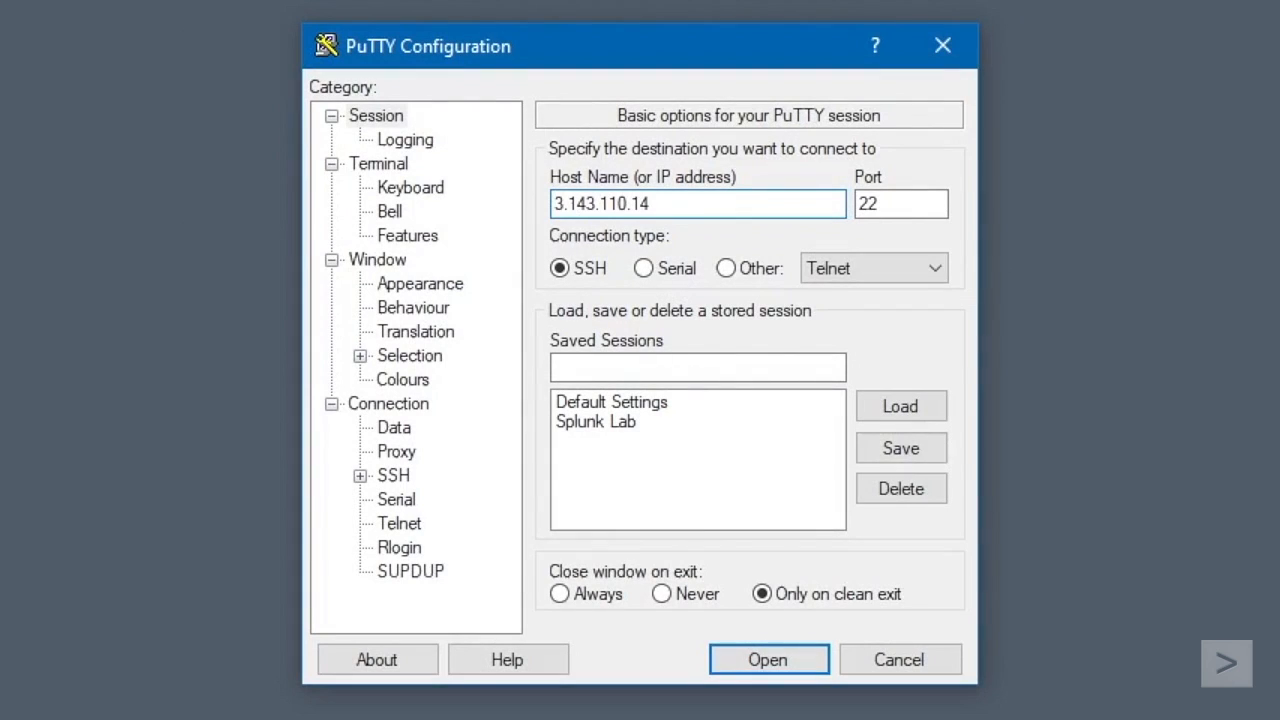
Set the Connection > Data auto-login username to ubuntu.
left_click(393, 427)
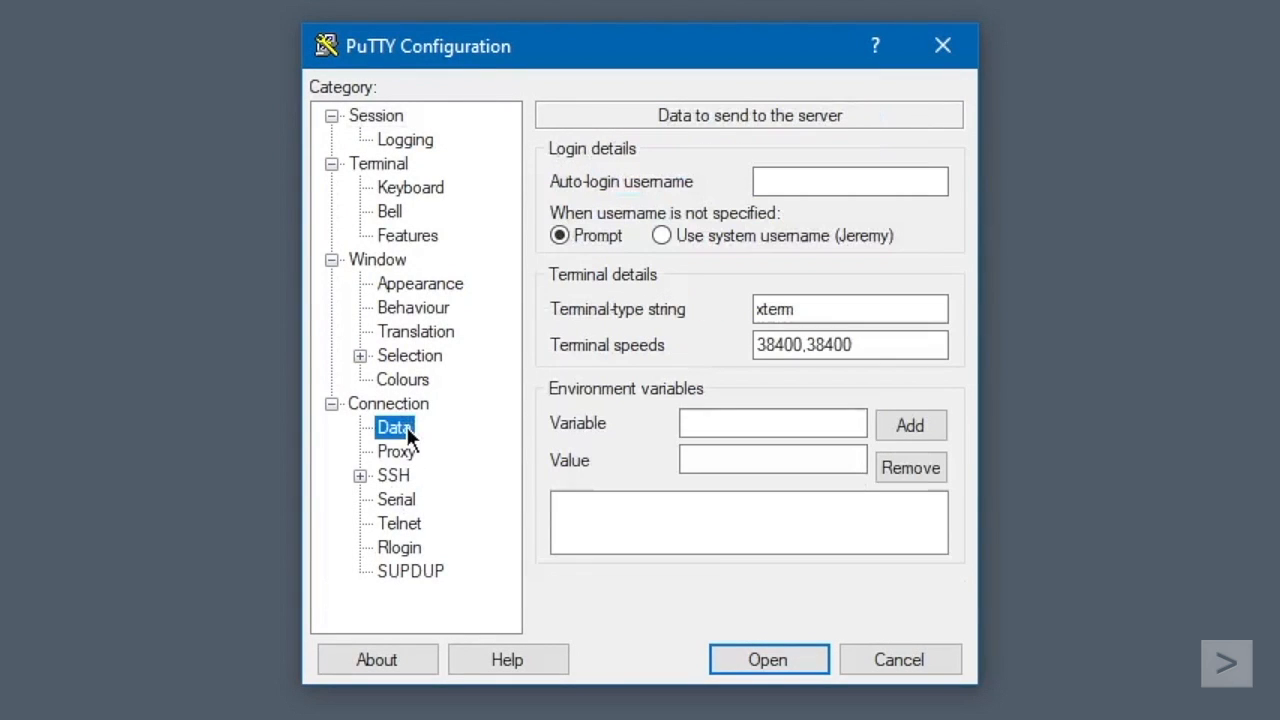
left_click(850, 181)
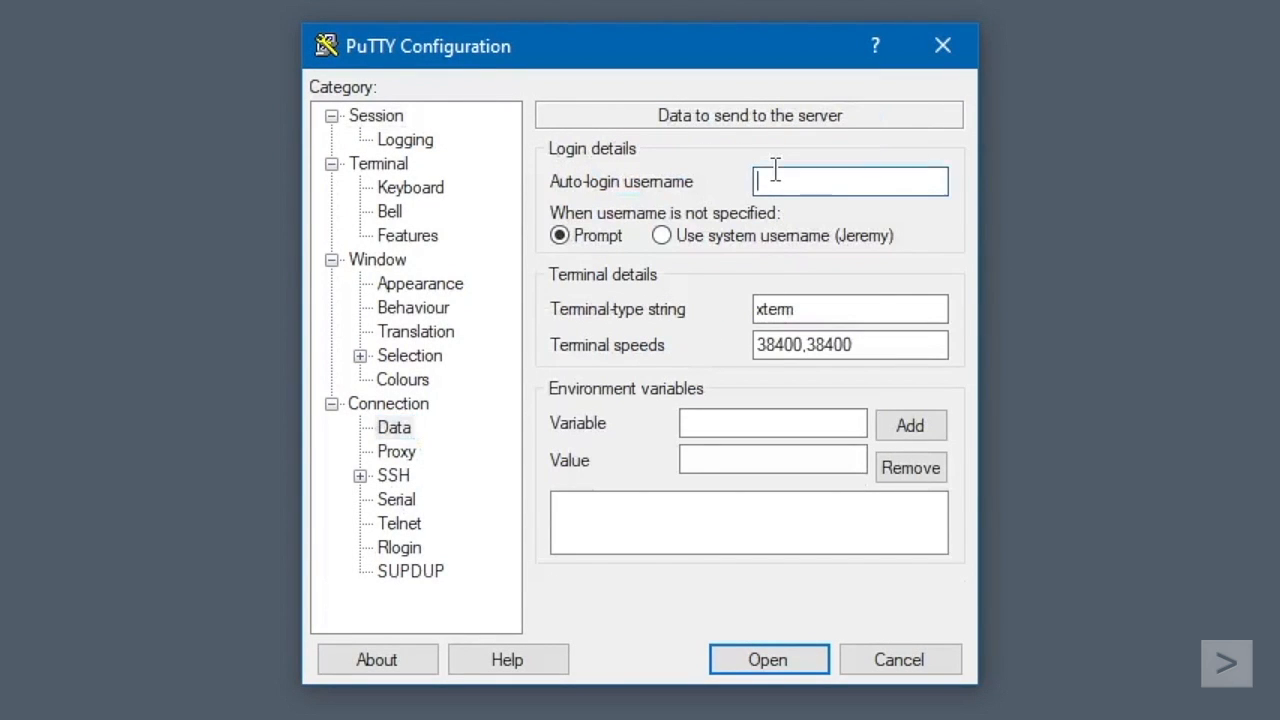
type("ubuntu")
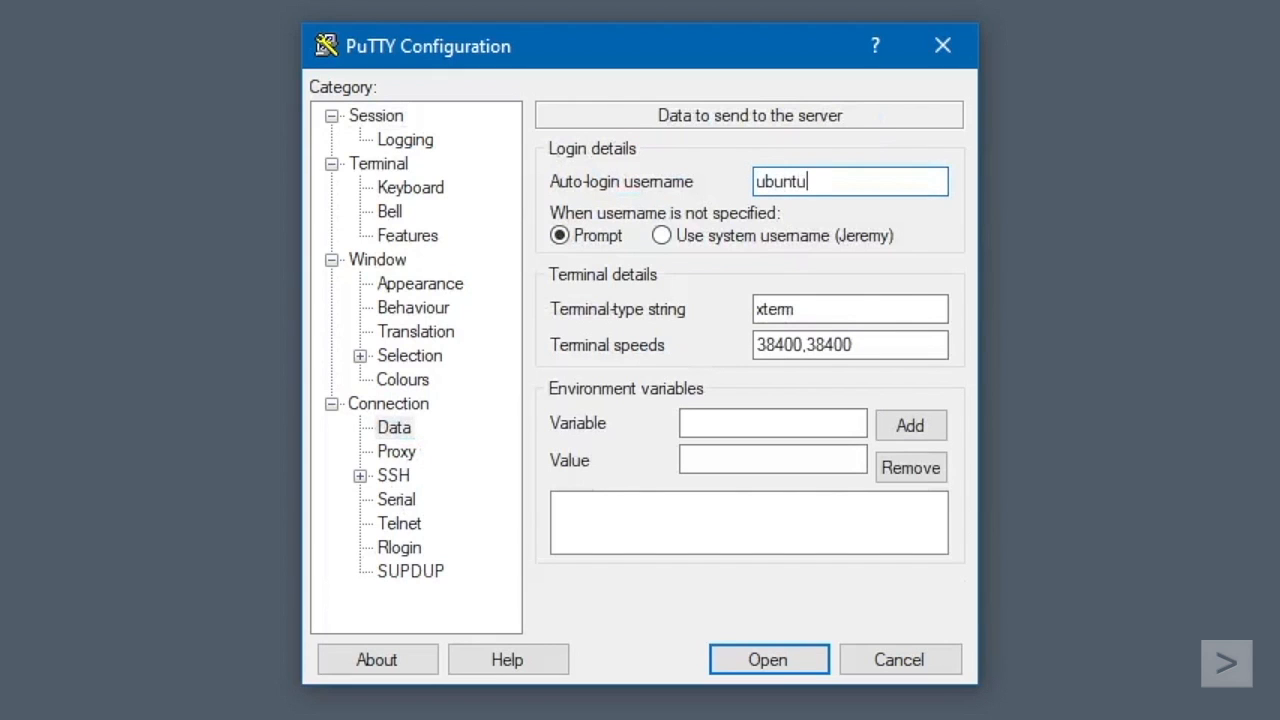
mouse_move(735, 230)
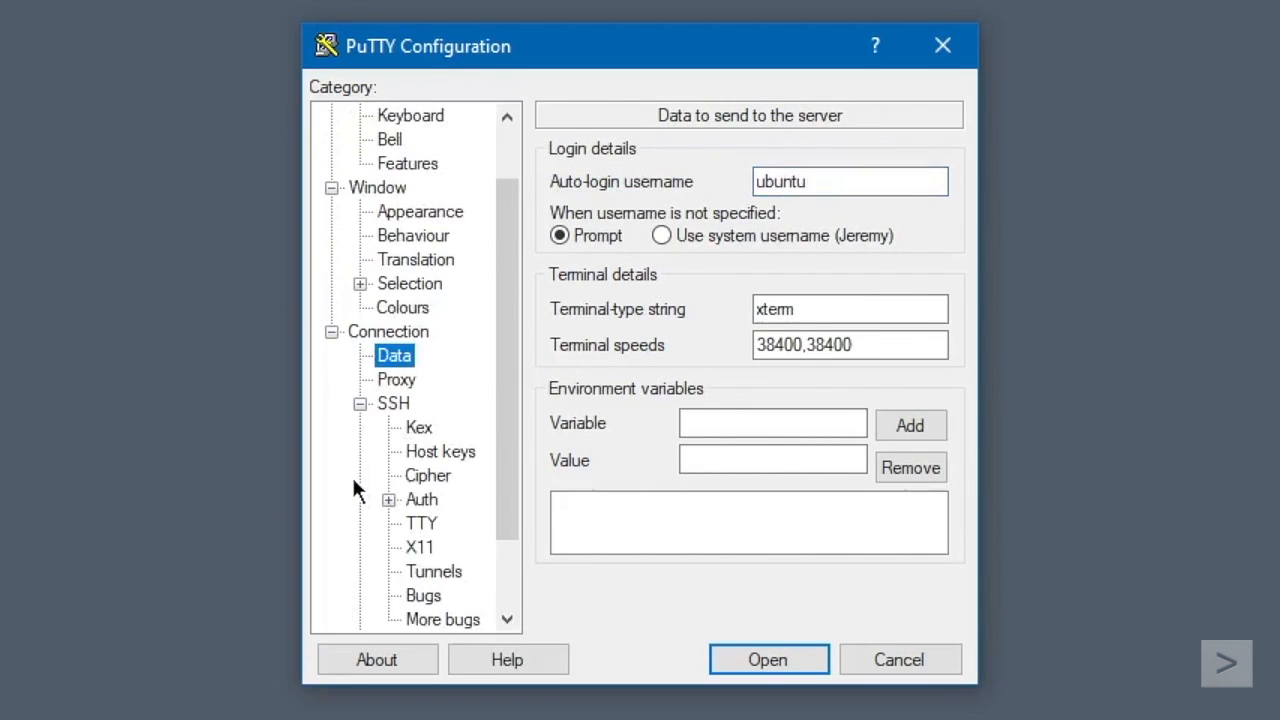
Select SplunkLabConnection.ppk as the SSH authentication key file.
left_click(422, 499)
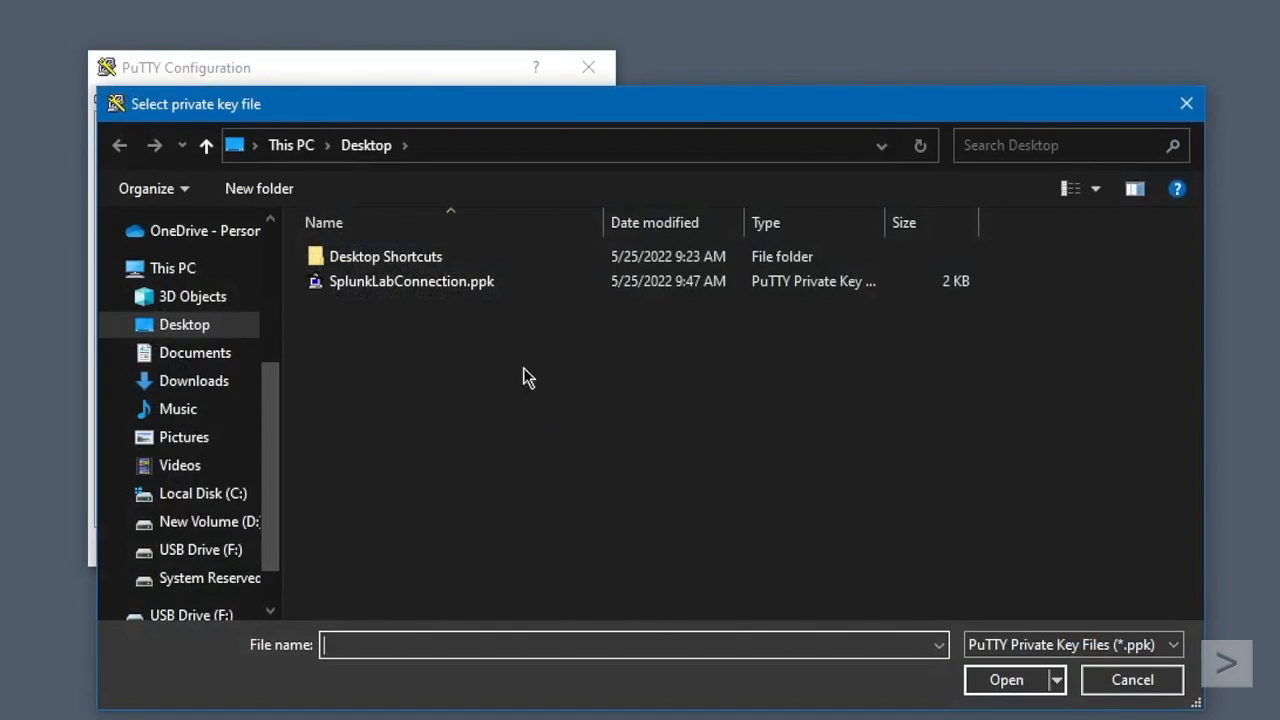
double_click(411, 281)
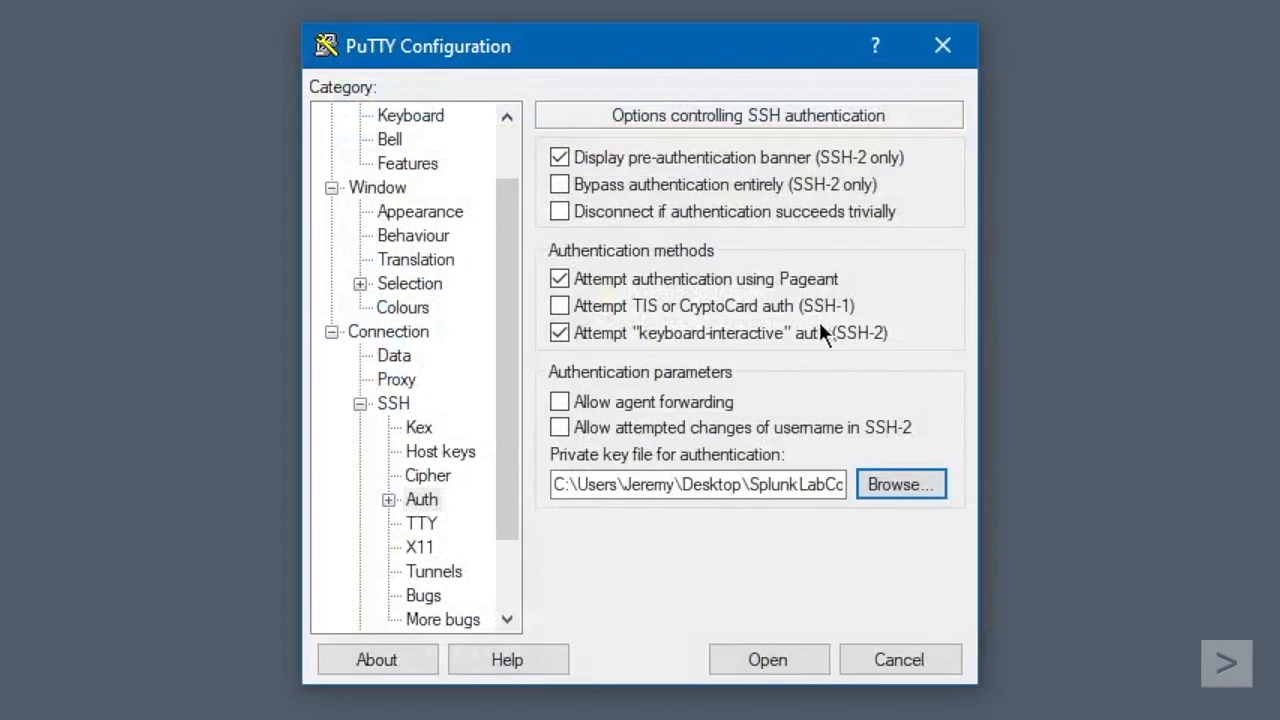
scroll("up", 3)
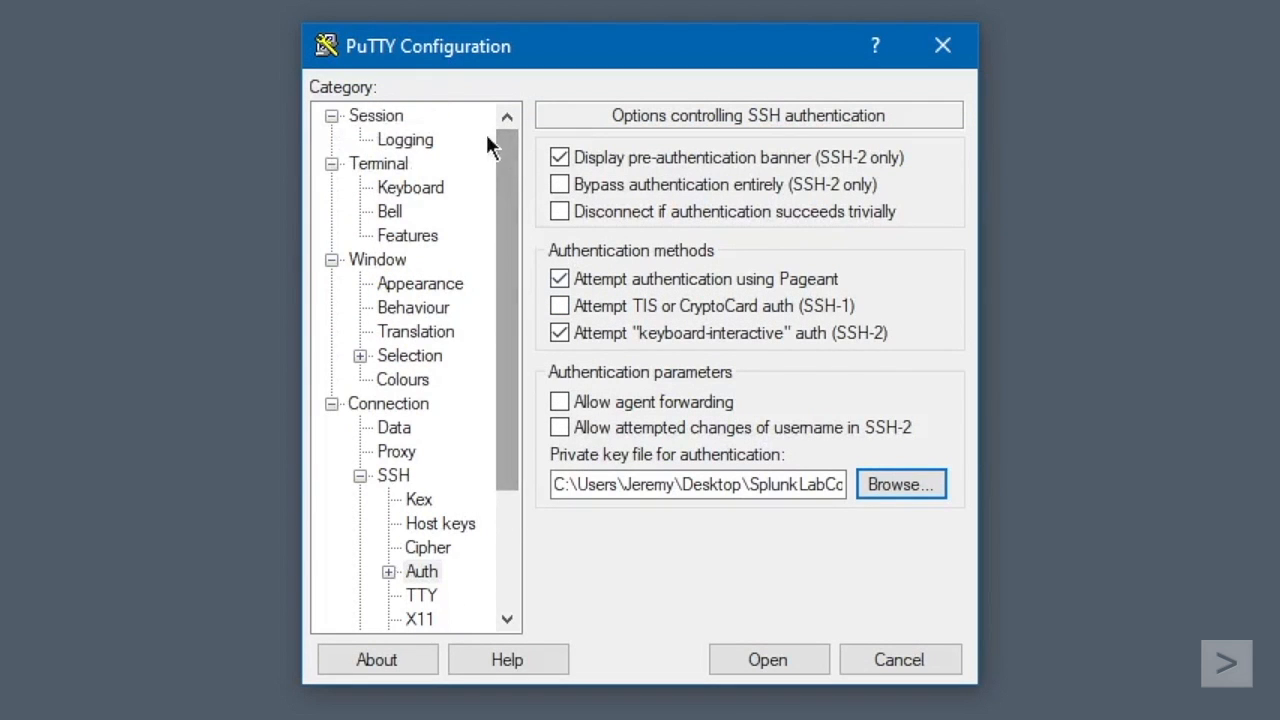
left_click(376, 115)
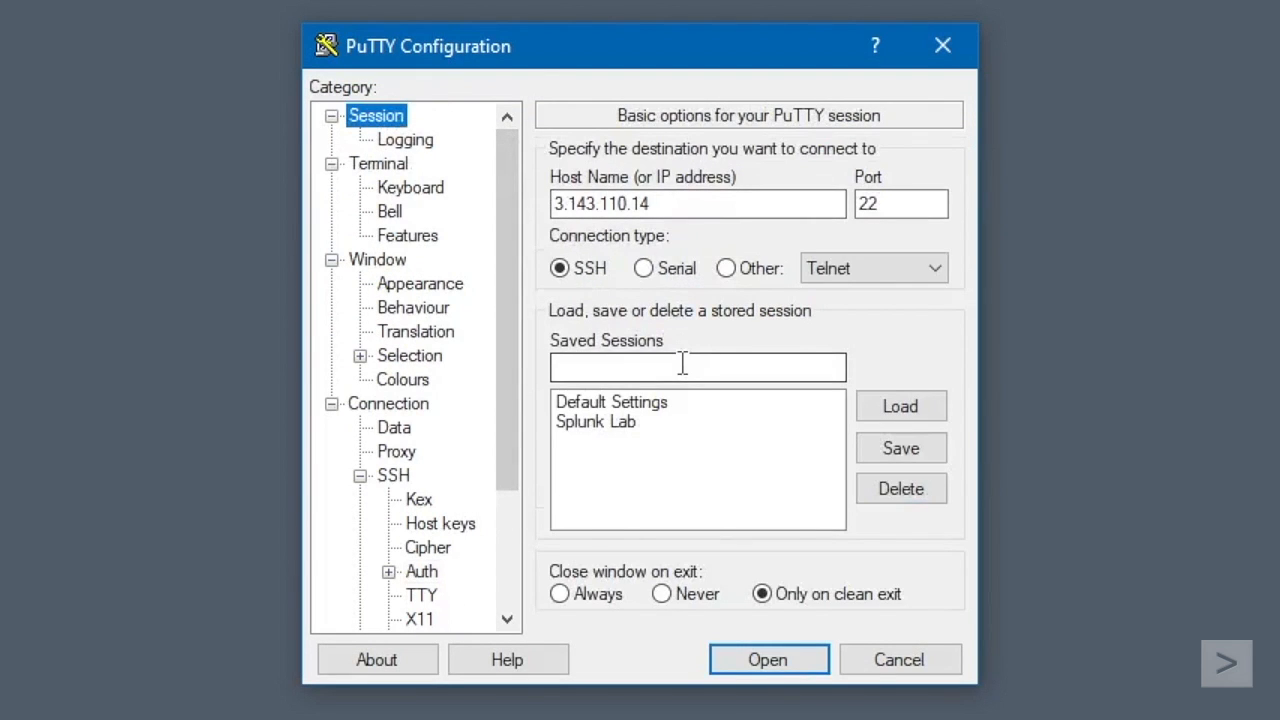
Save the current settings as the session 'Splunk Lab Connection'.
left_click(697, 366)
type("Splunk")
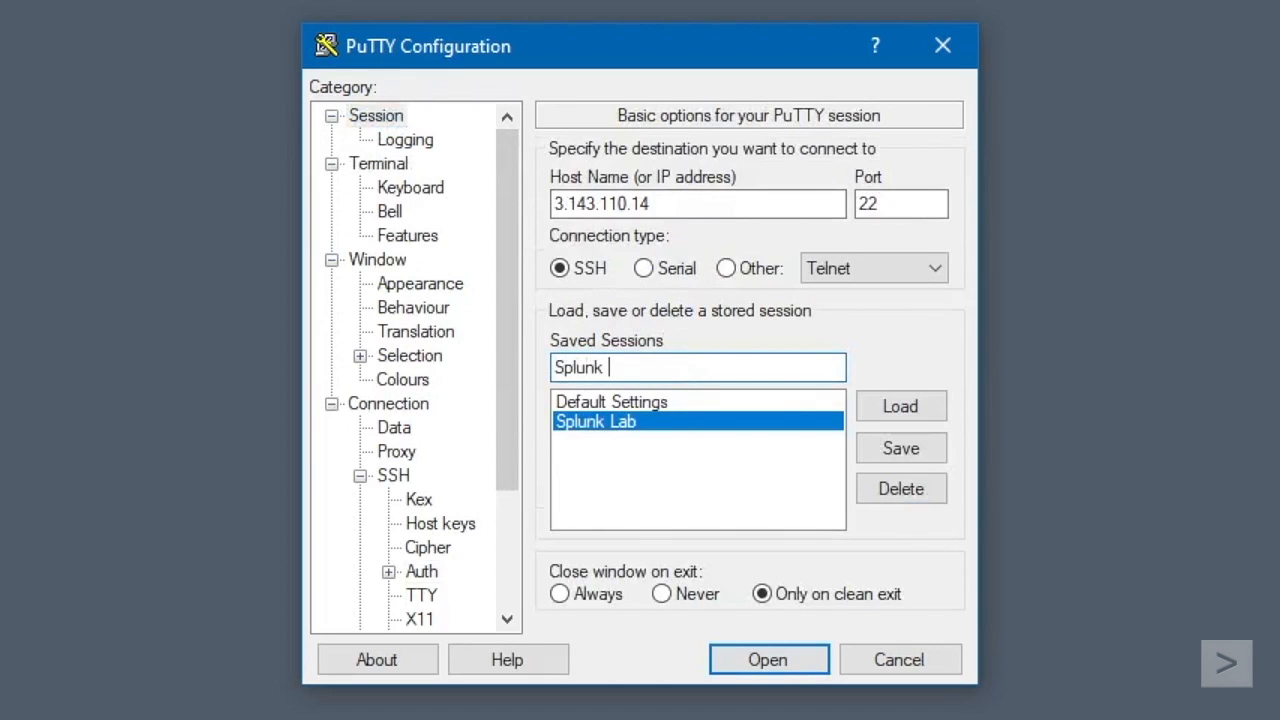
type("Lab Connection")
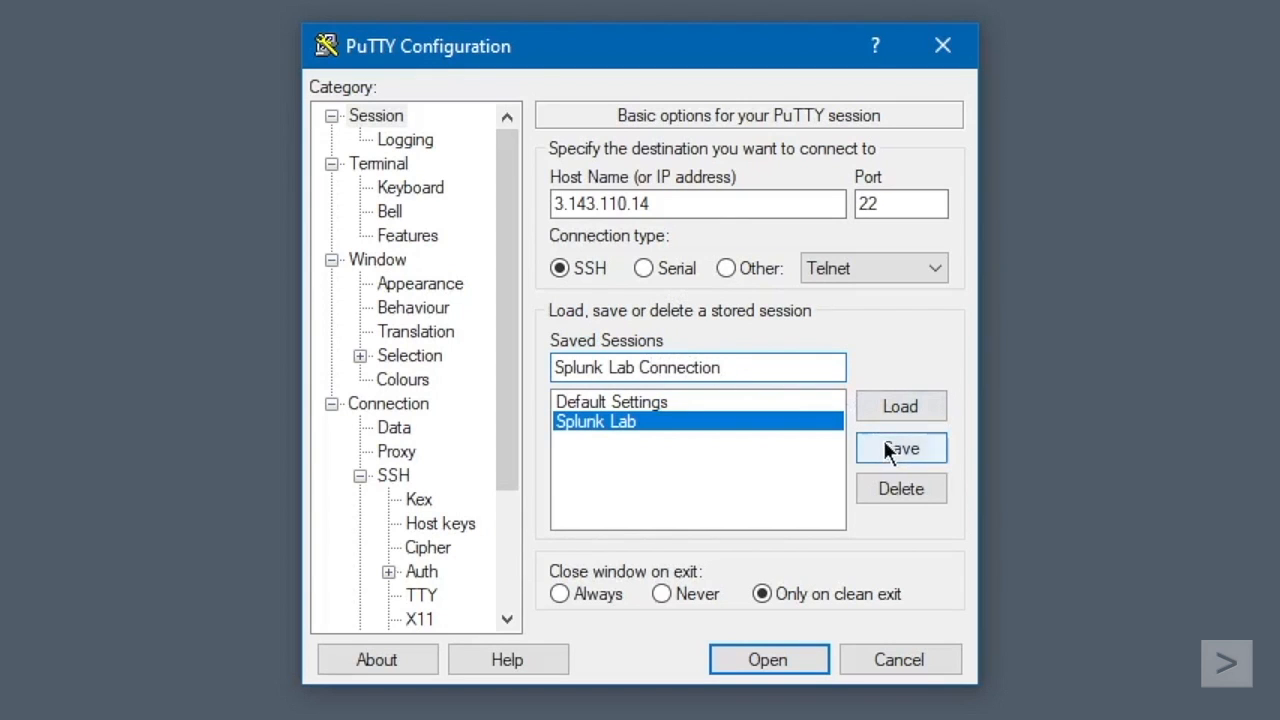
left_click(900, 447)
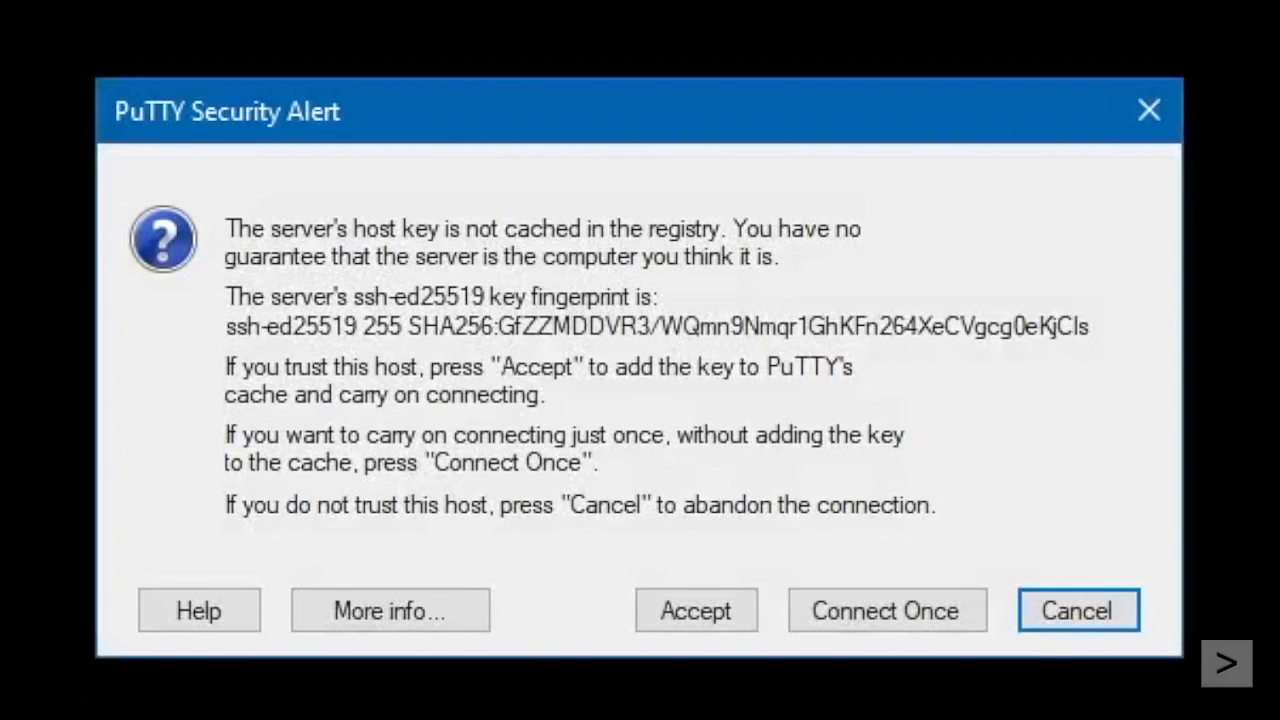
Accept the server's ssh-ed25519 host key to finish logging in as ubuntu.
left_click(695, 610)
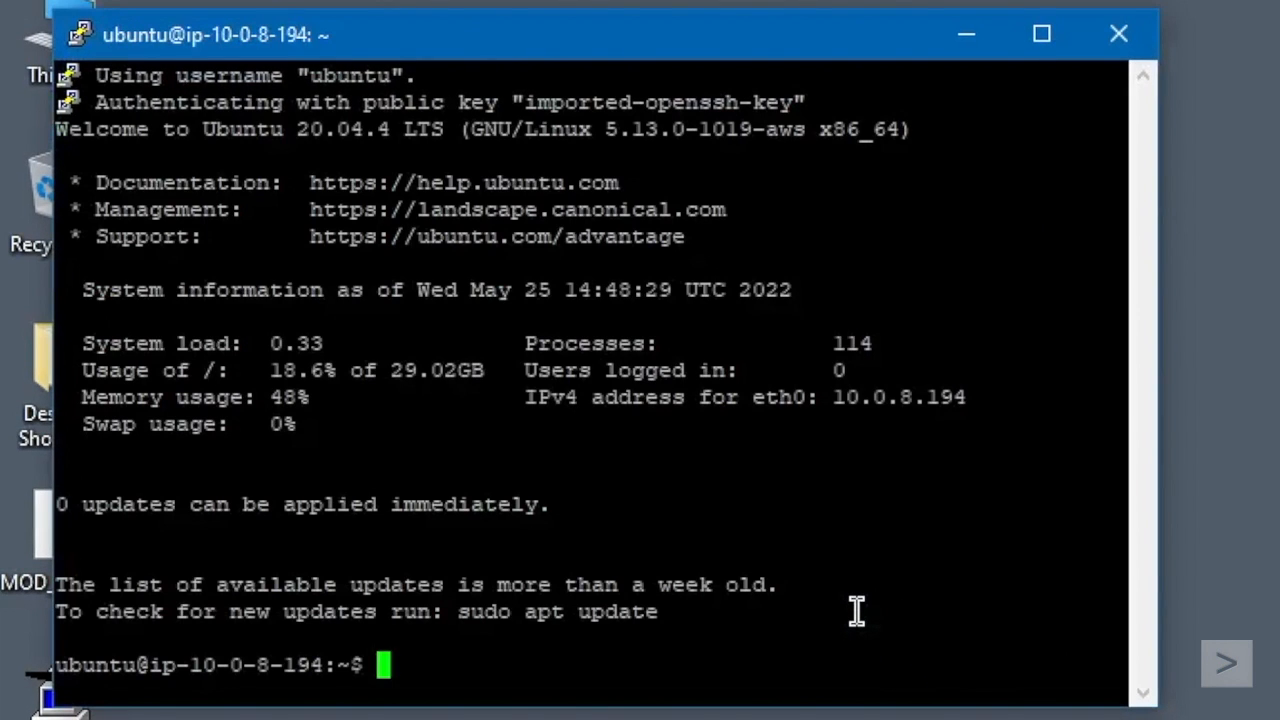